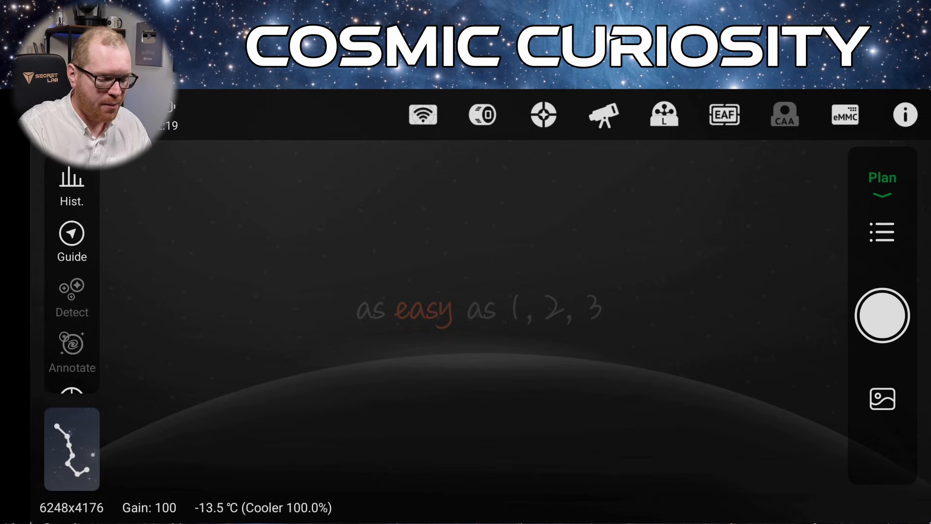
# - Show the Elefants trunk plan overview and the saved plans list, including m84
pyautogui.click(881, 232)
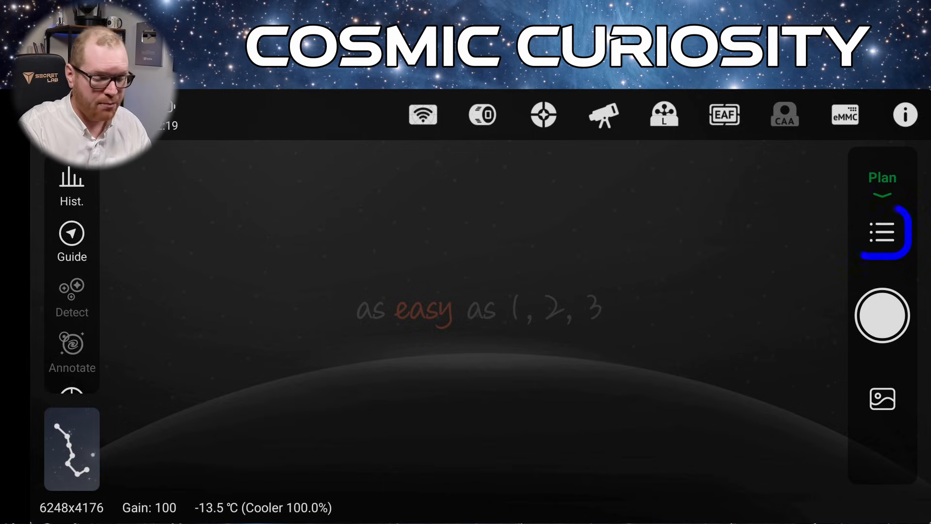
pyautogui.click(883, 233)
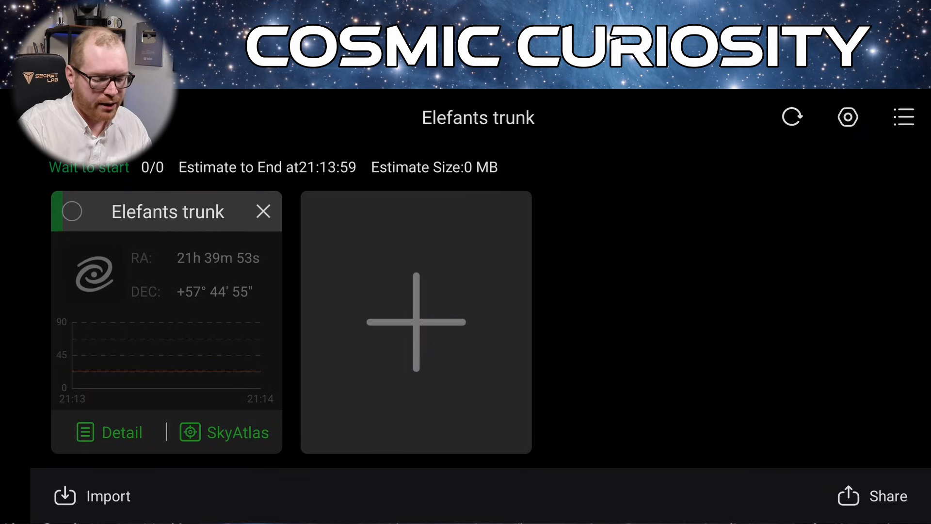
pyautogui.click(902, 116)
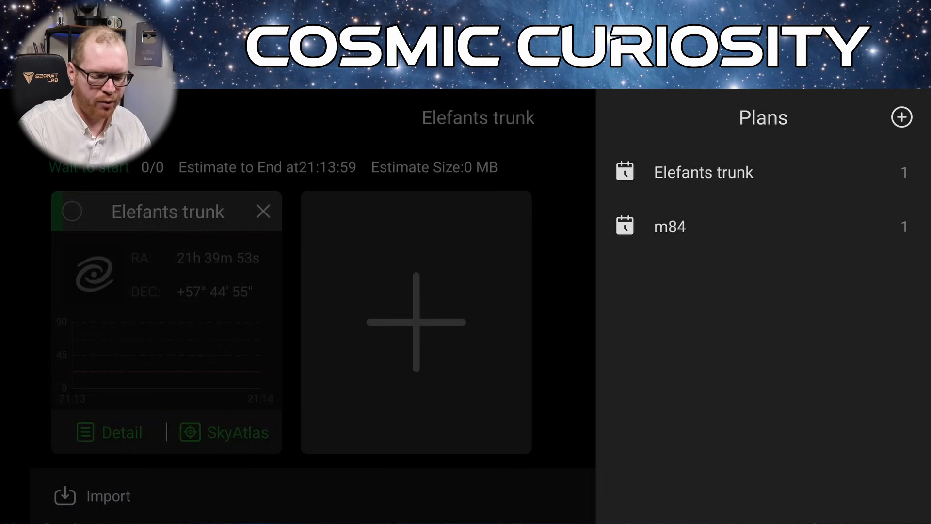
# - Create a new plan named 'video demo' with Auto Cooling turned on
pyautogui.click(901, 116)
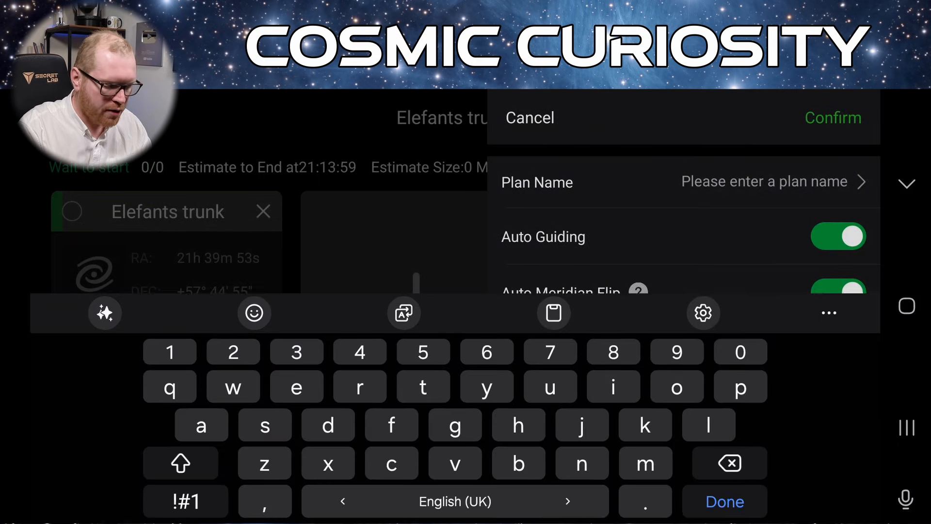
pyautogui.click(645, 462)
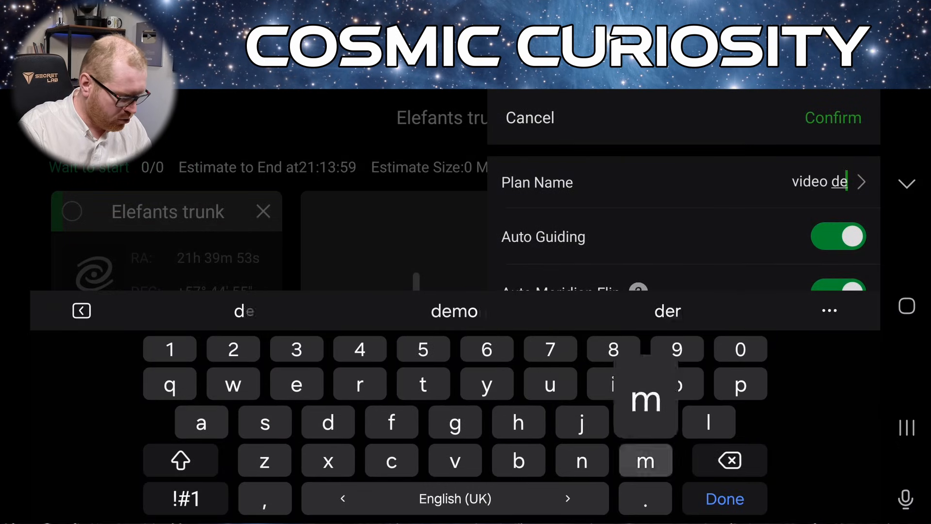
pyautogui.write('mo')
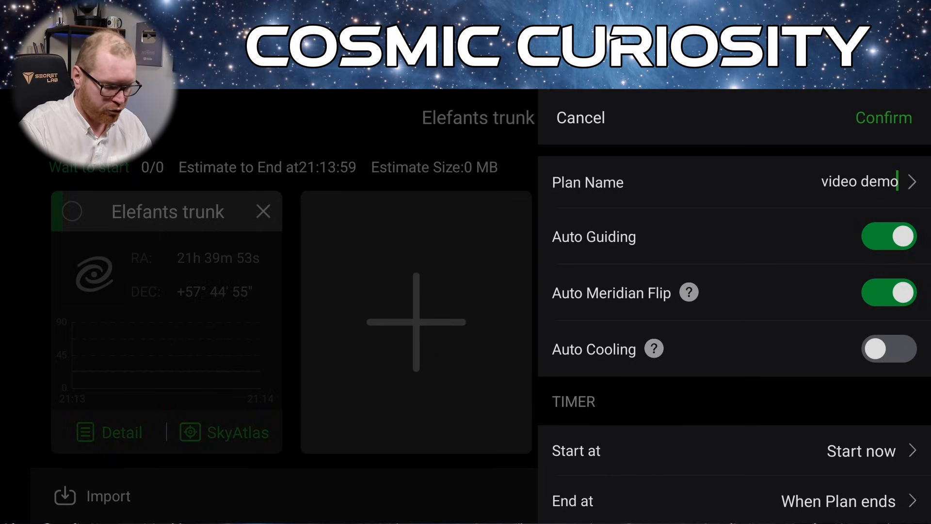
pyautogui.click(888, 349)
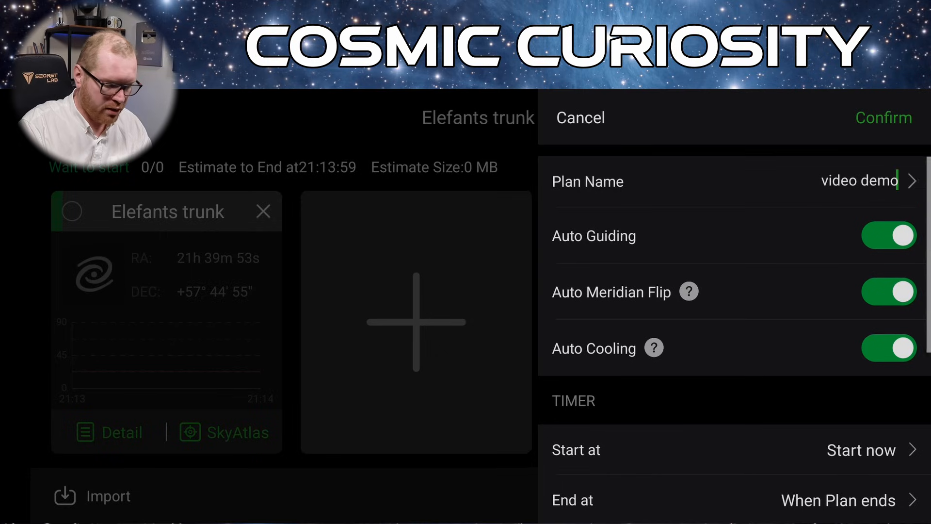
# - Turn off Go Home POS and bring up the plan's start-time chooser
pyautogui.scroll(-3)
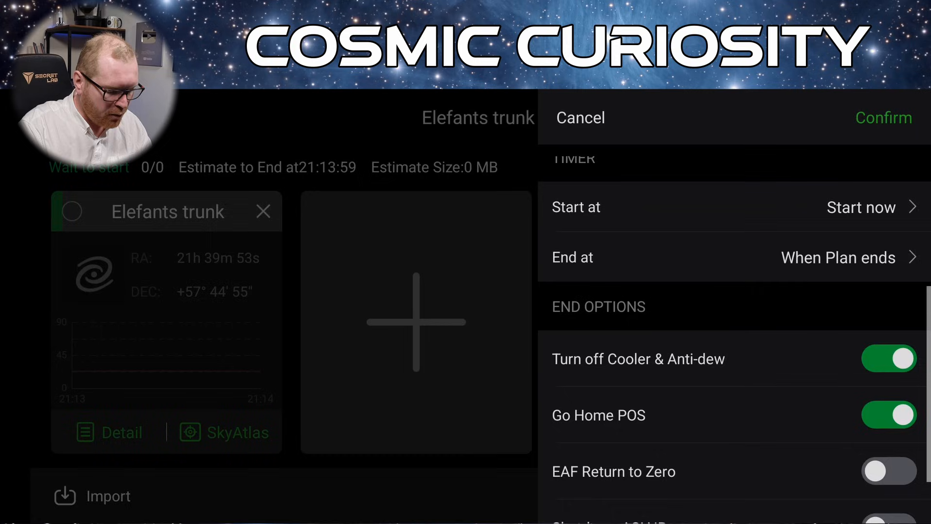
pyautogui.scroll(-3)
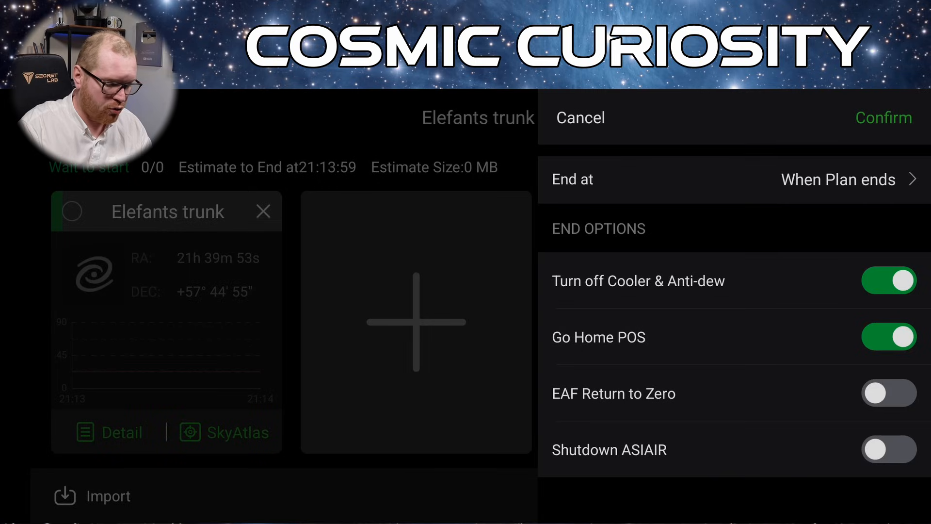
pyautogui.click(889, 337)
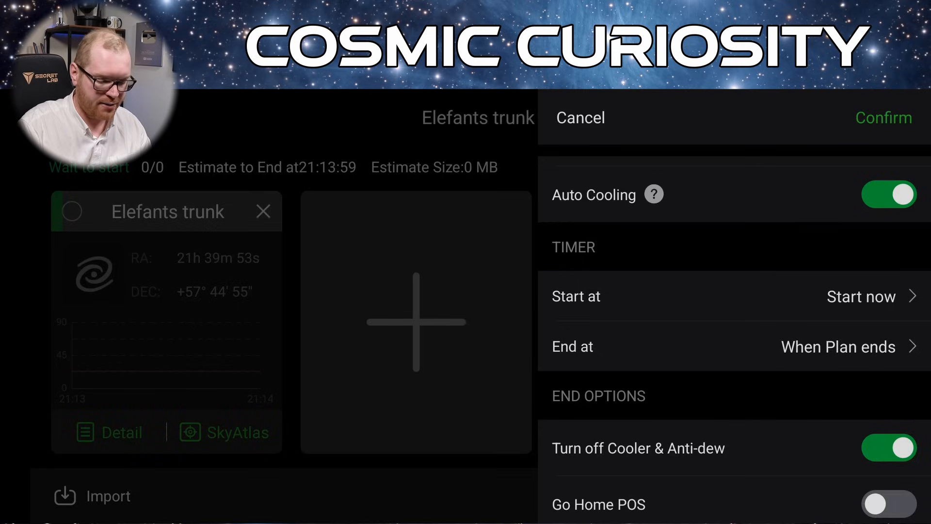
pyautogui.click(862, 296)
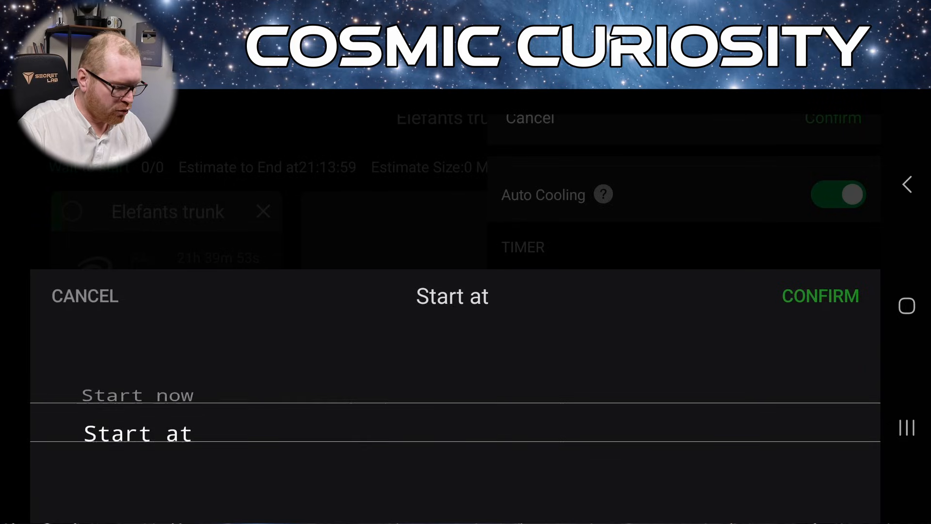
# - Switch the start option to a specific clock time and scroll the hour wheel
pyautogui.click(137, 432)
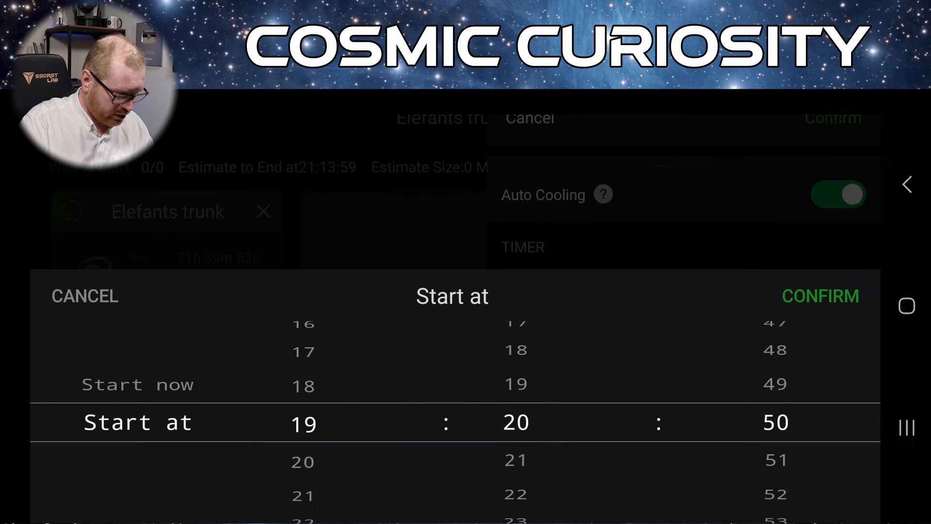
pyautogui.scroll(-3)
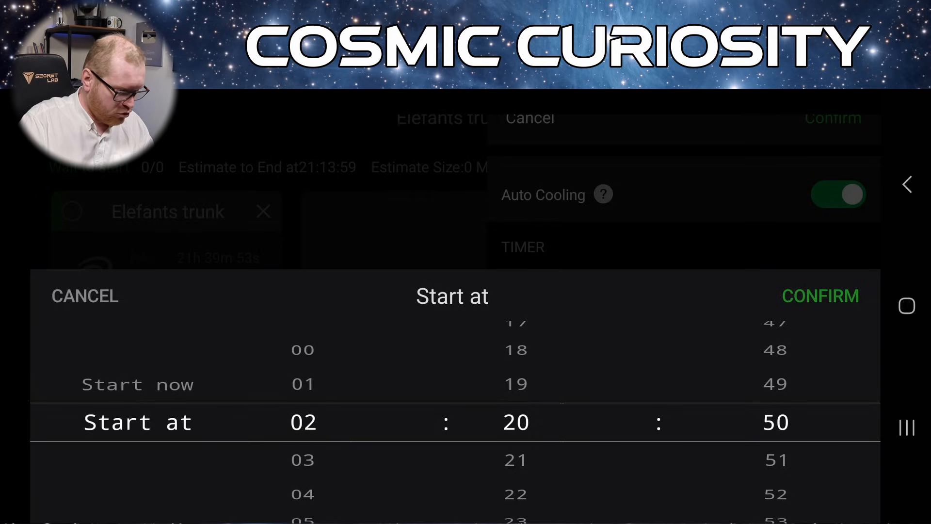
pyautogui.scroll(-3)
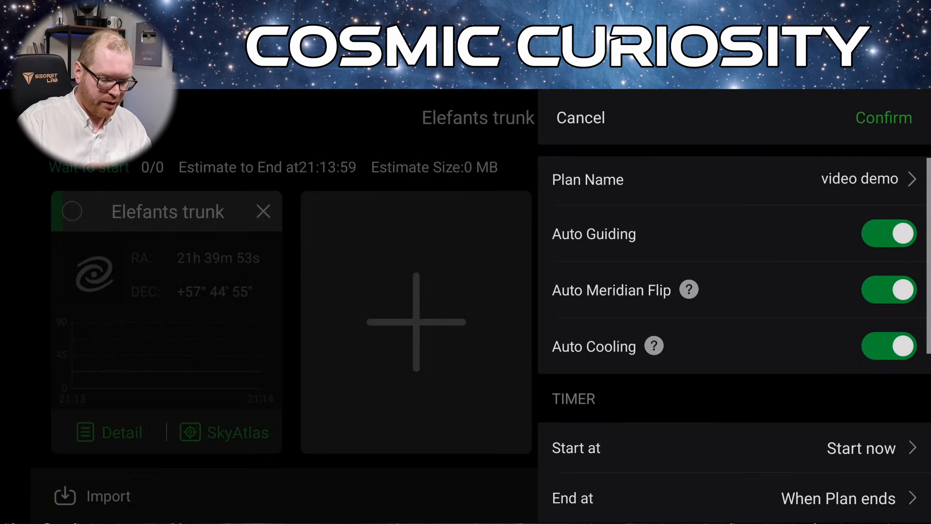
pyautogui.click(884, 117)
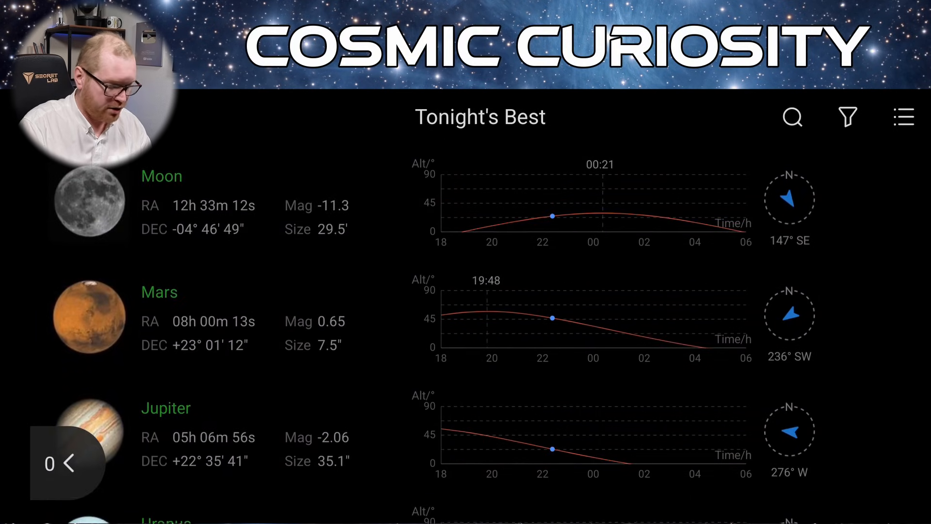
# - Add M 81 from the search History list to the video demo plan
pyautogui.click(792, 117)
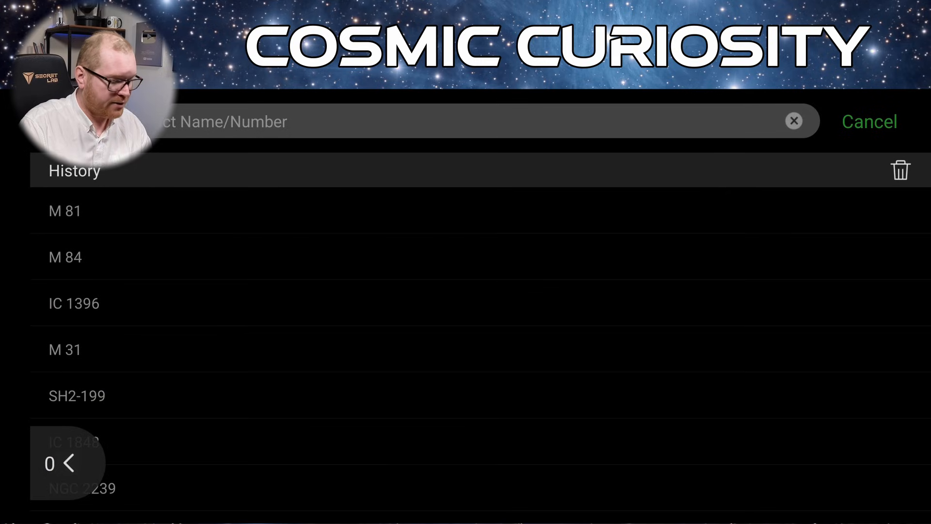
pyautogui.click(64, 211)
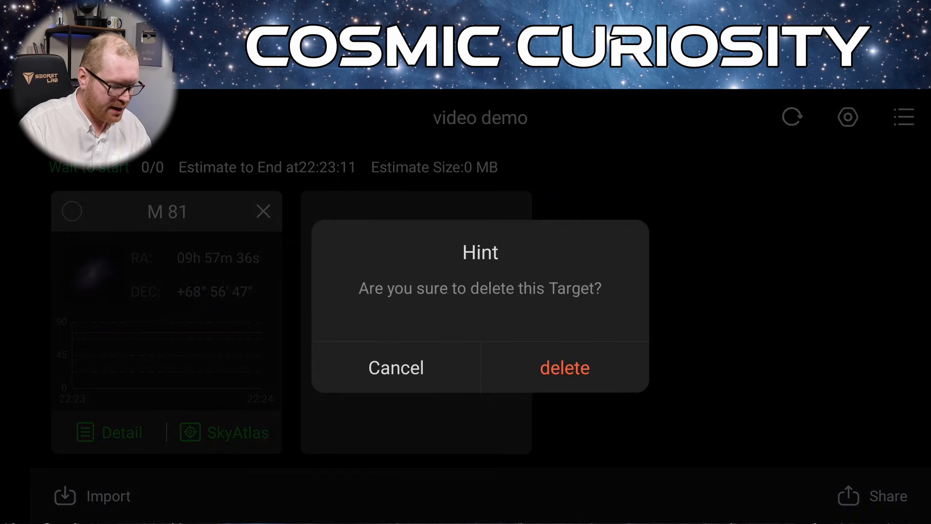
# - Cancel the delete-target prompt and head back to the Preview screen
pyautogui.click(396, 367)
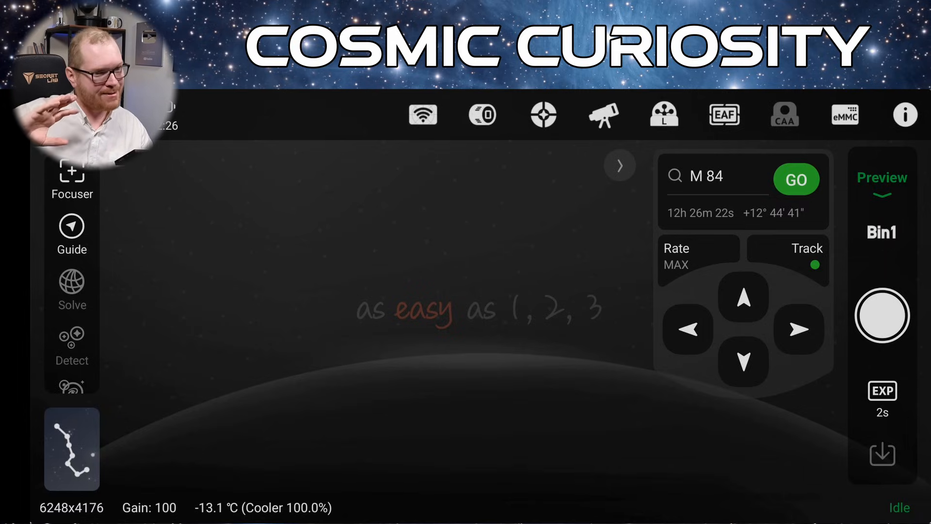
# - Switch to Plan mode, center the atlas on M 42, and rotate the framing to about 78.6°
pyautogui.click(784, 116)
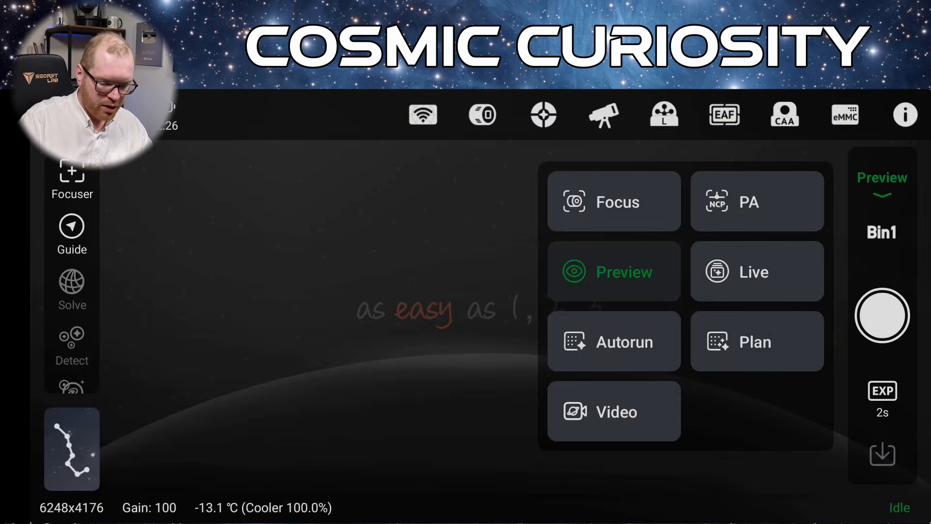
pyautogui.click(756, 341)
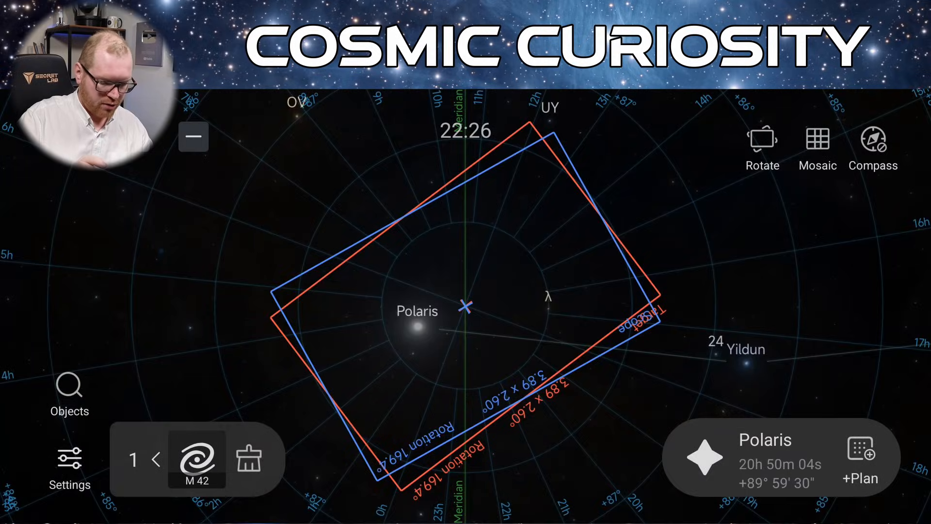
pyautogui.click(197, 458)
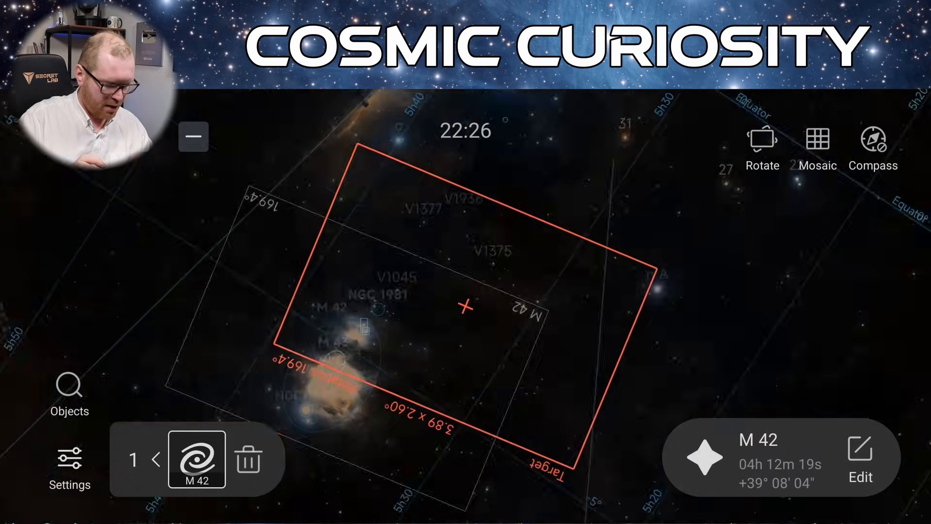
pyautogui.click(761, 143)
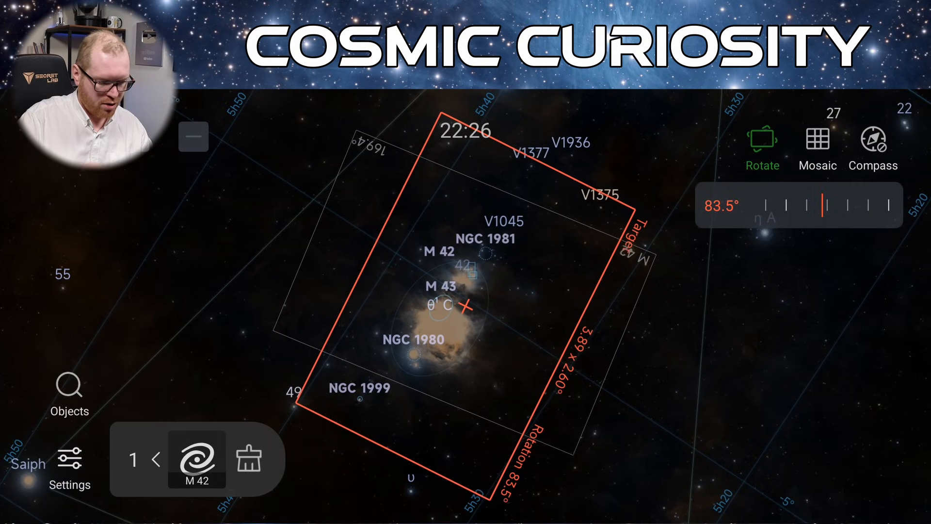
pyautogui.click(196, 458)
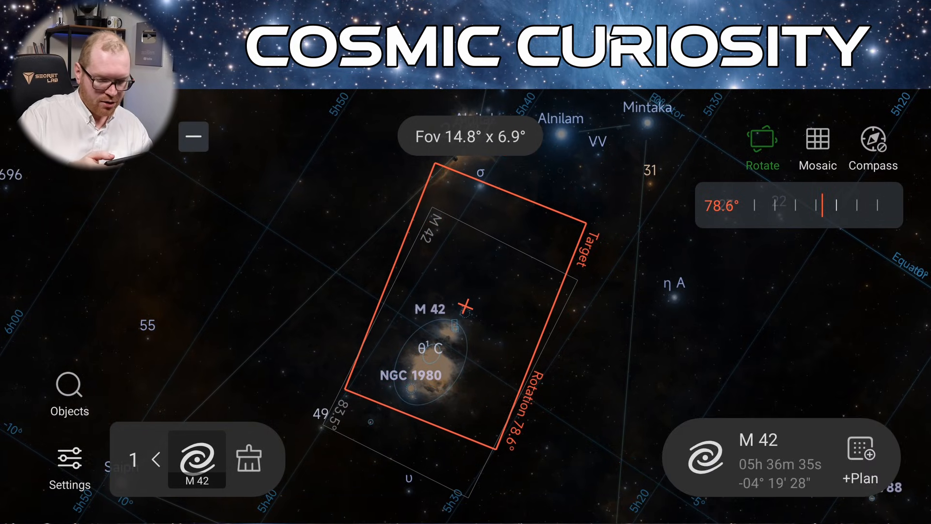
# - Delete the earlier M 42 target and add the M 42 mosaic panels to 'video demo'
pyautogui.click(249, 458)
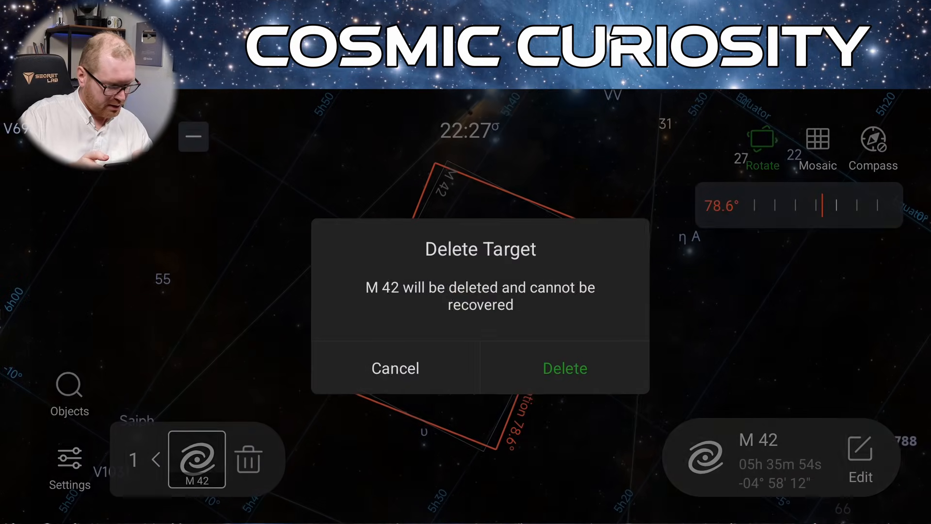
pyautogui.click(394, 368)
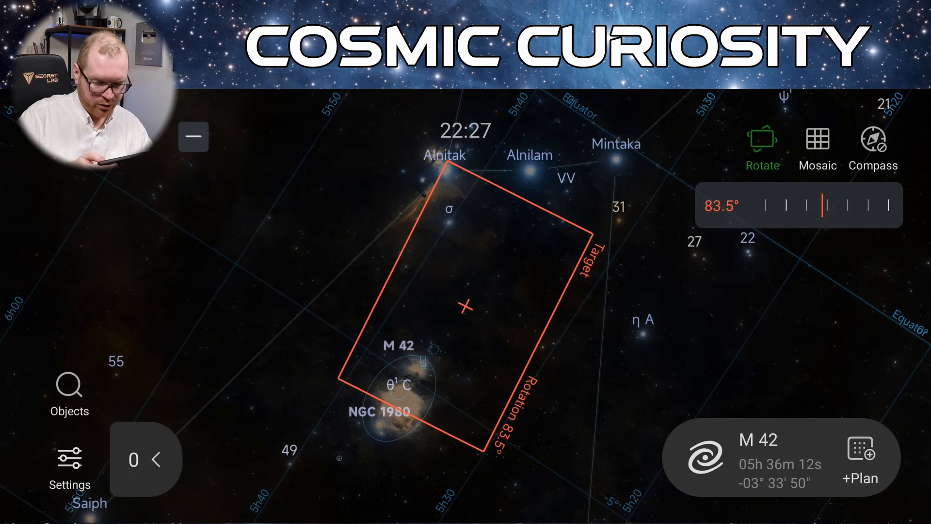
pyautogui.click(817, 140)
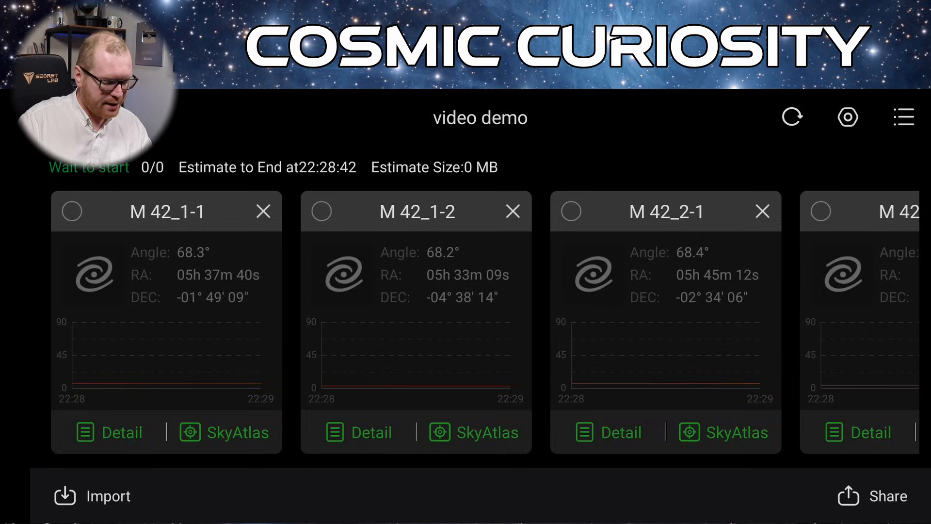
# - Open panel M 42_1-1's detail page, leaving its angle unchanged at 68.3
pyautogui.click(112, 431)
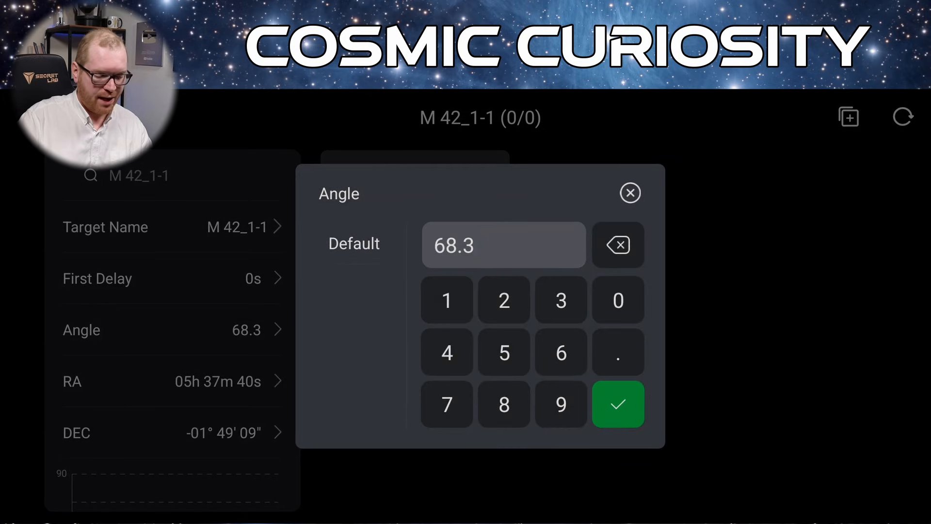
pyautogui.click(617, 404)
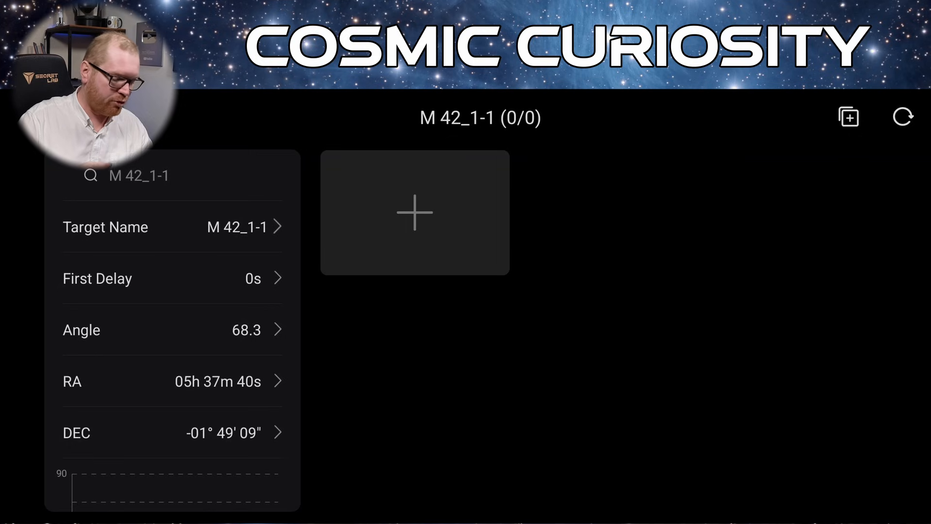
# - Add a Light sequence to M 42_1-1: 12 × 300 s through H at gain 100
pyautogui.click(413, 213)
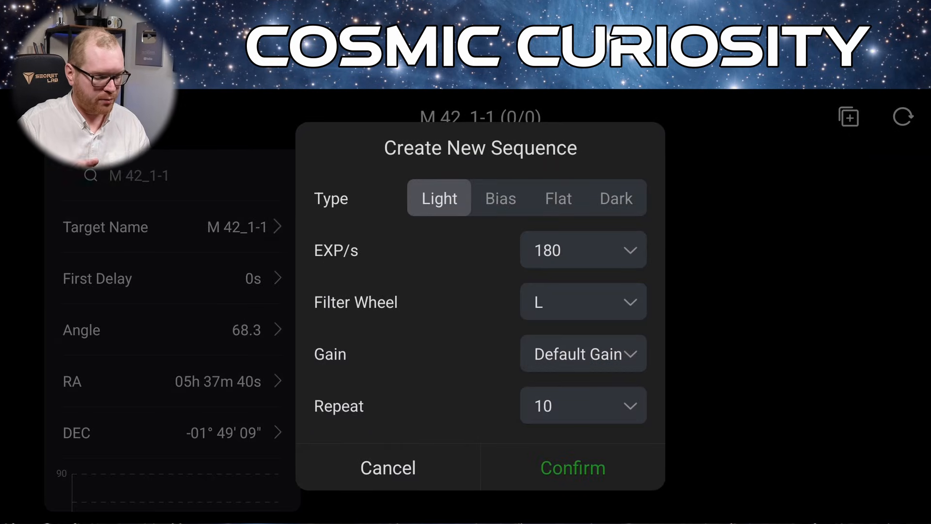
pyautogui.click(583, 249)
pyautogui.write('300')
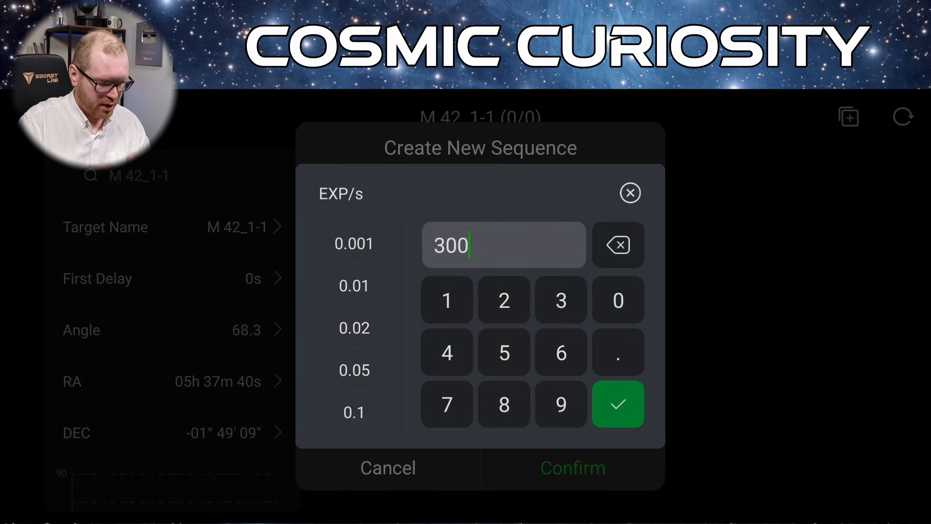
pyautogui.click(617, 403)
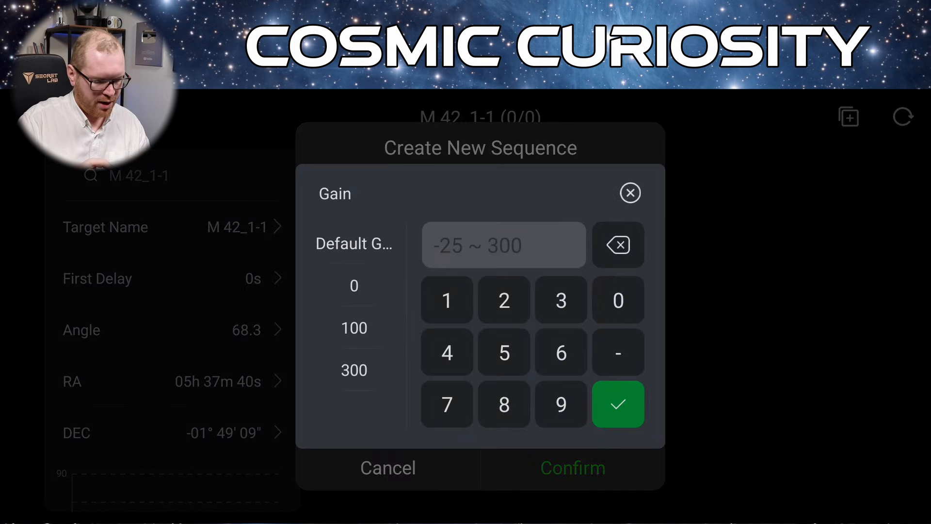
pyautogui.click(617, 404)
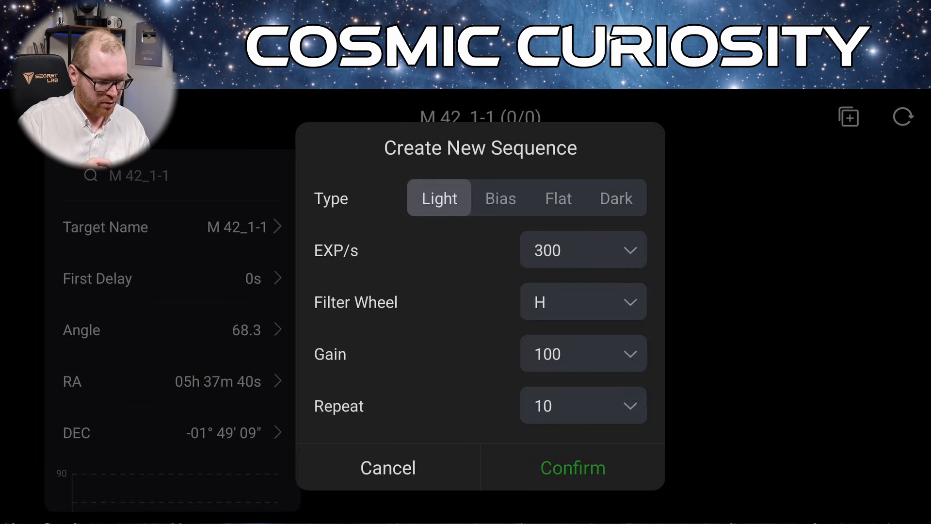
pyautogui.click(582, 404)
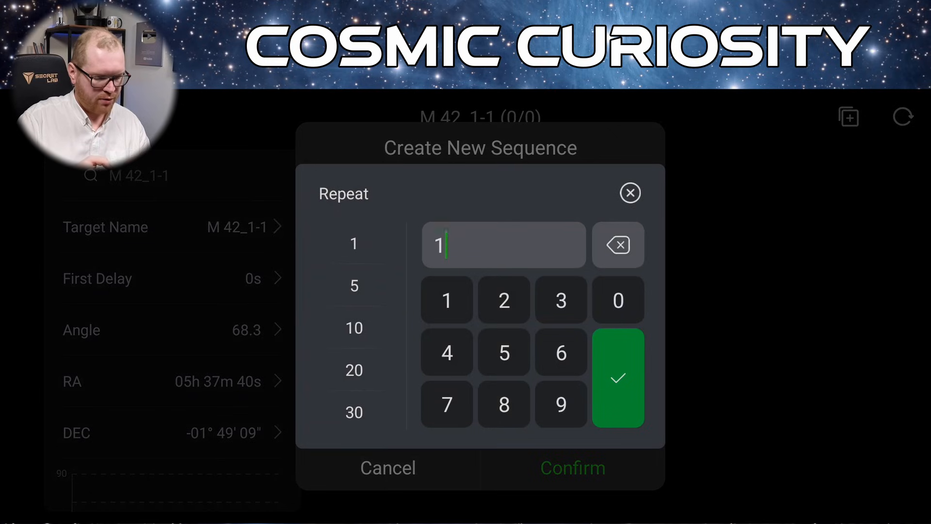
pyautogui.click(617, 244)
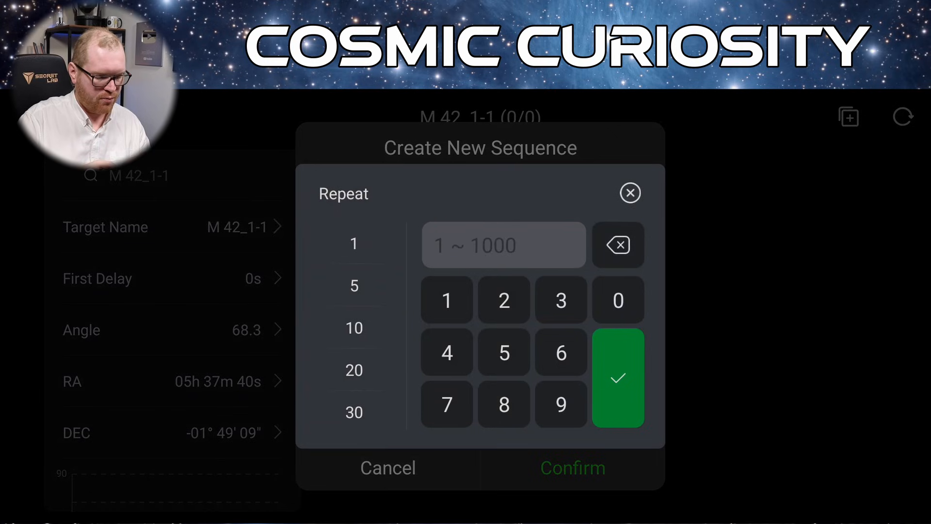
pyautogui.click(617, 379)
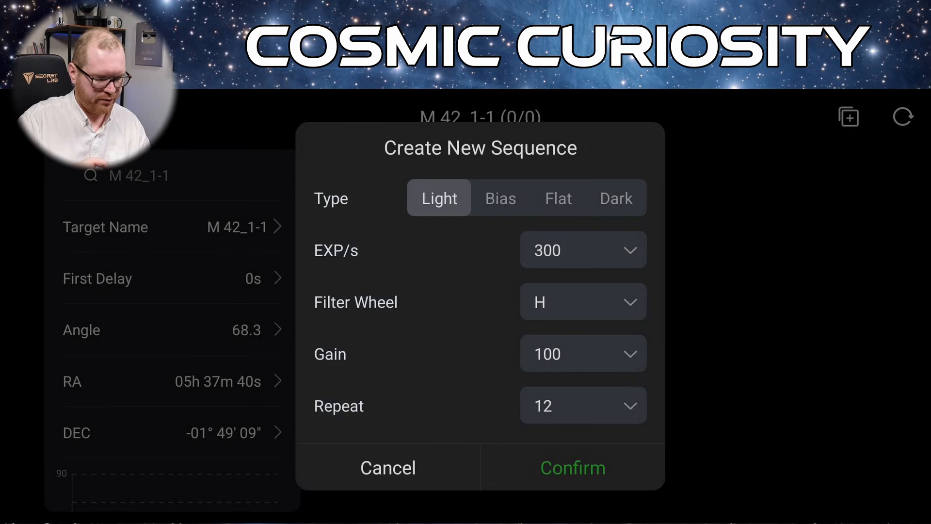
pyautogui.click(572, 467)
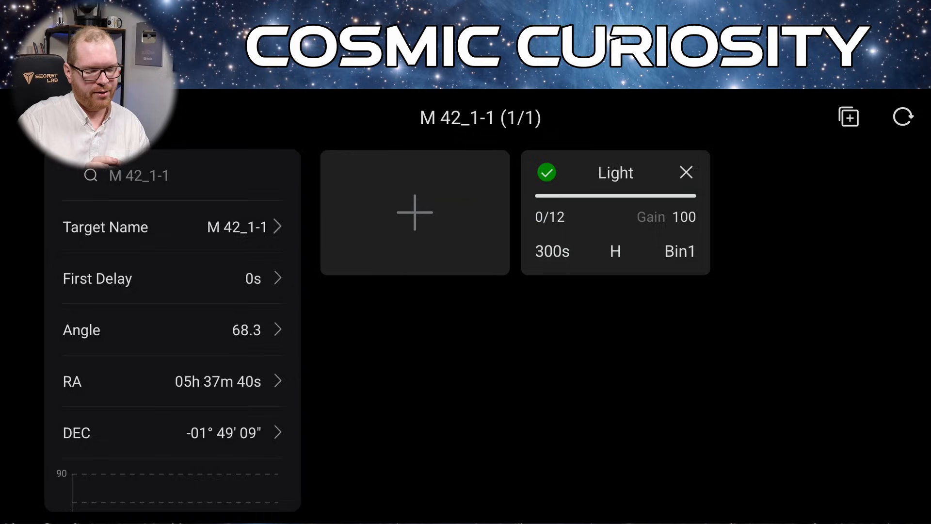
# - Add an S-filter Light sequence and a 10-frame Flat to M 42_1-1, then return to the panel list
pyautogui.click(414, 212)
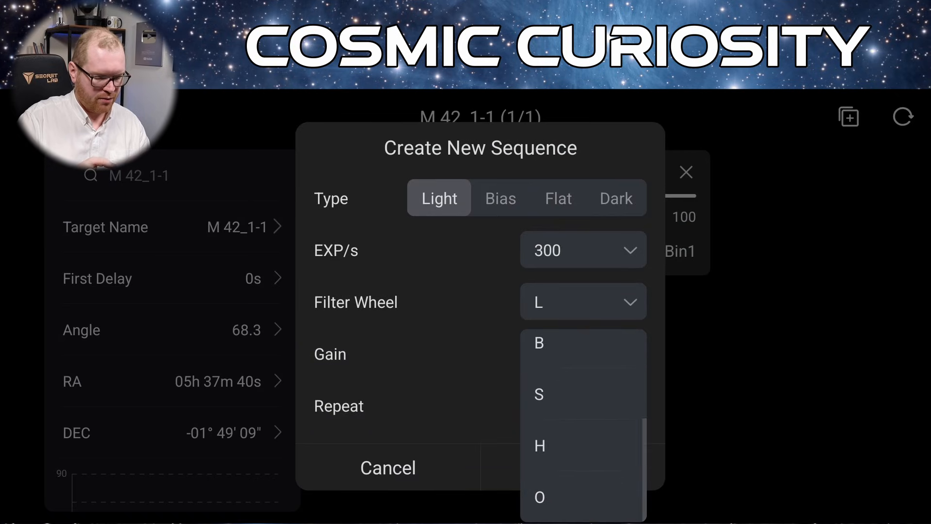
pyautogui.click(538, 394)
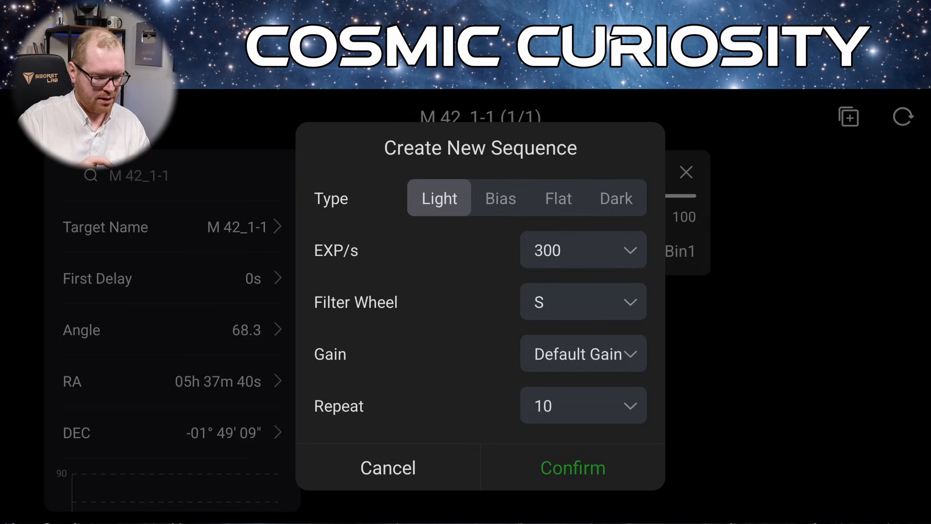
pyautogui.click(582, 405)
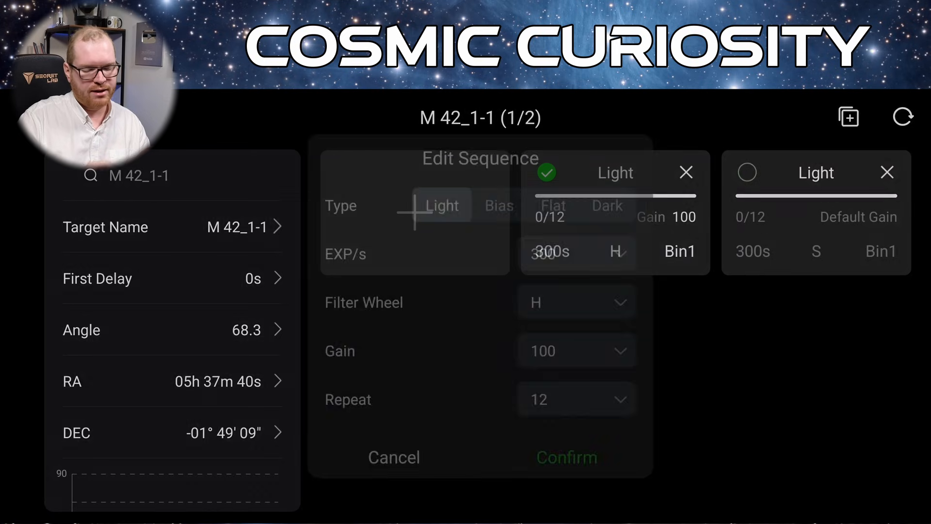
pyautogui.click(500, 198)
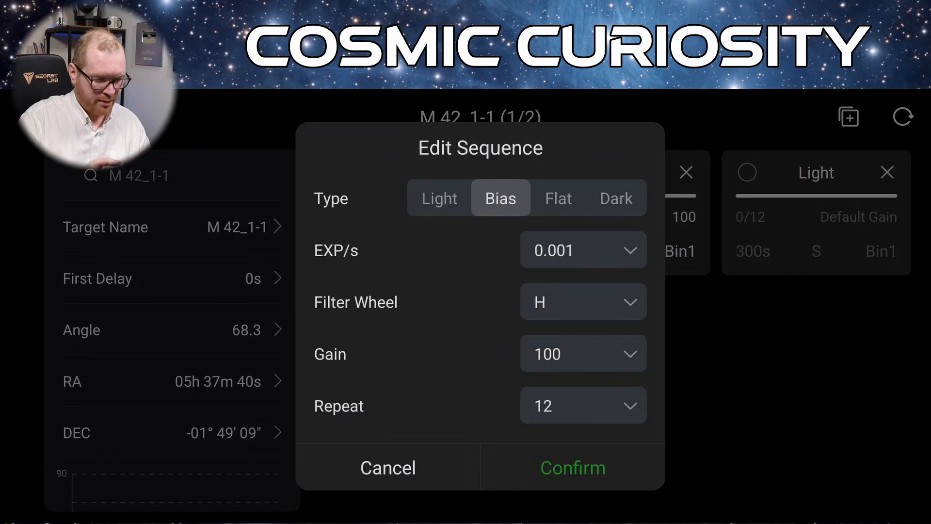
pyautogui.click(572, 468)
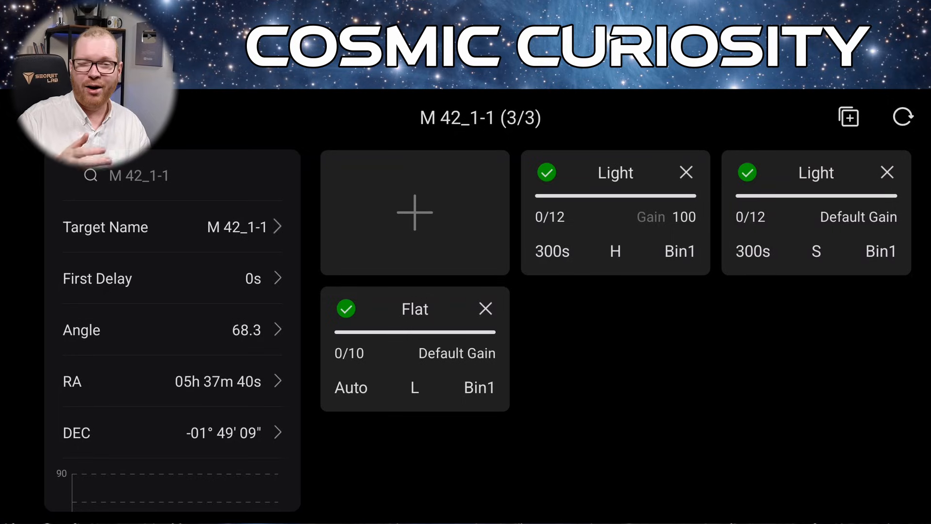
pyautogui.click(345, 308)
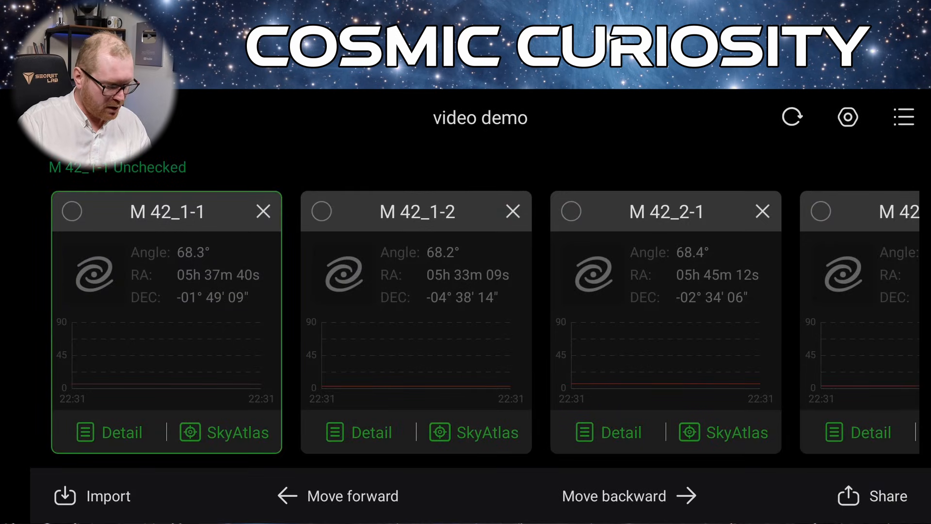
# - Tick panel M 42_1-1 in the video demo plan and view M 42_1-2's empty schedule
pyautogui.click(71, 212)
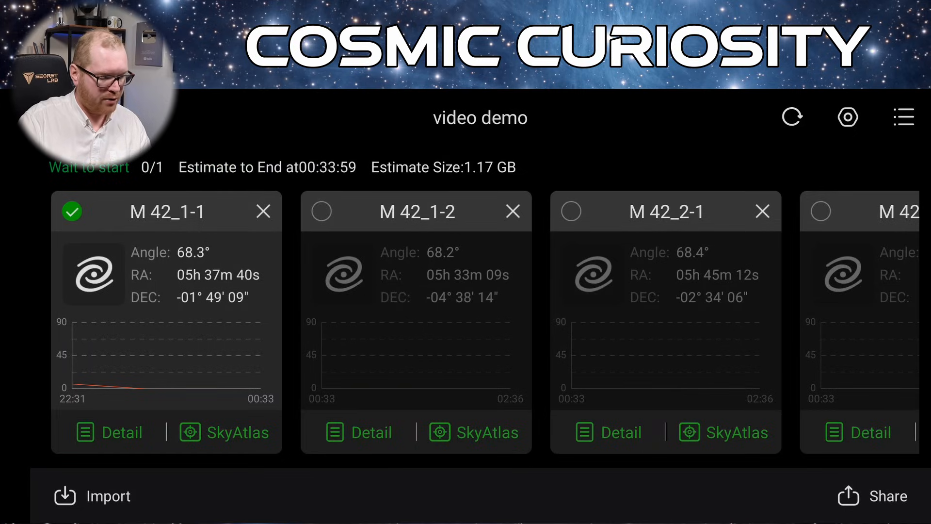
pyautogui.click(360, 432)
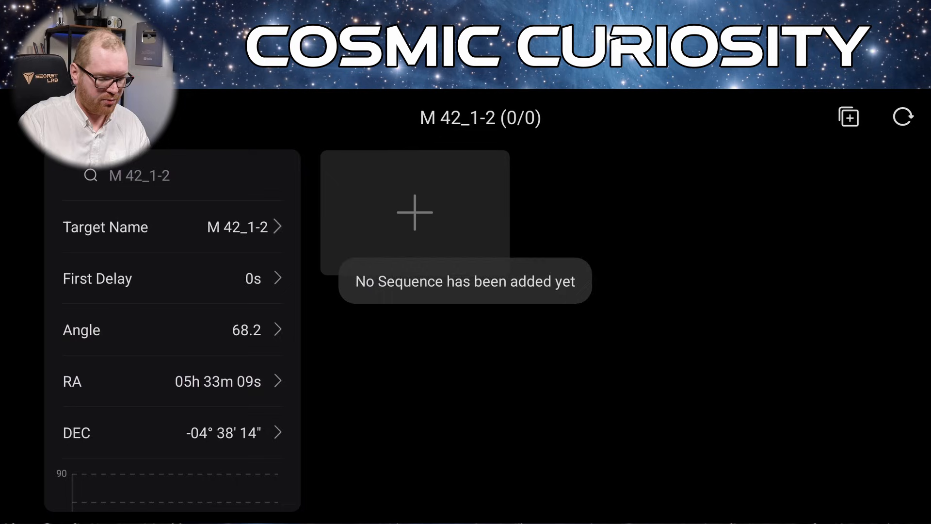
# - Add a Light sequence to M 42_1-2 and keep M 42_1-2 ticked in the plan
pyautogui.click(414, 213)
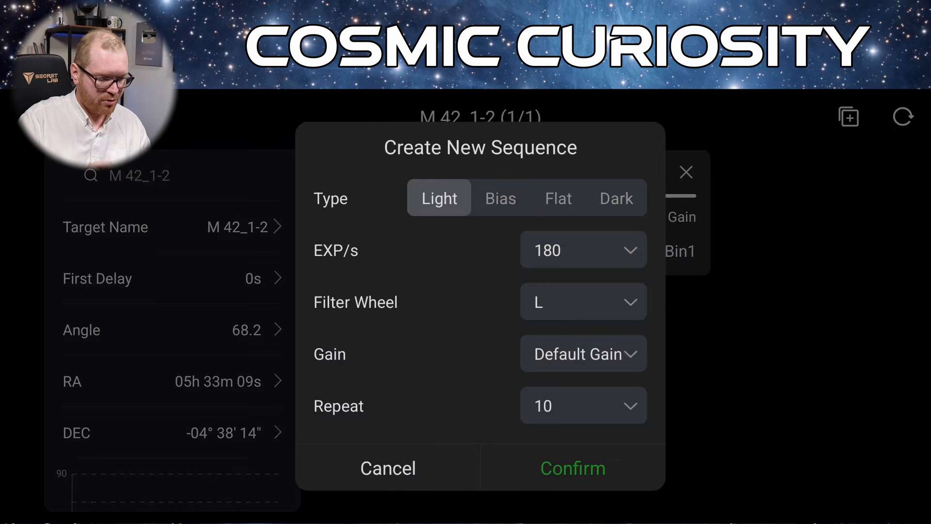
pyautogui.click(572, 467)
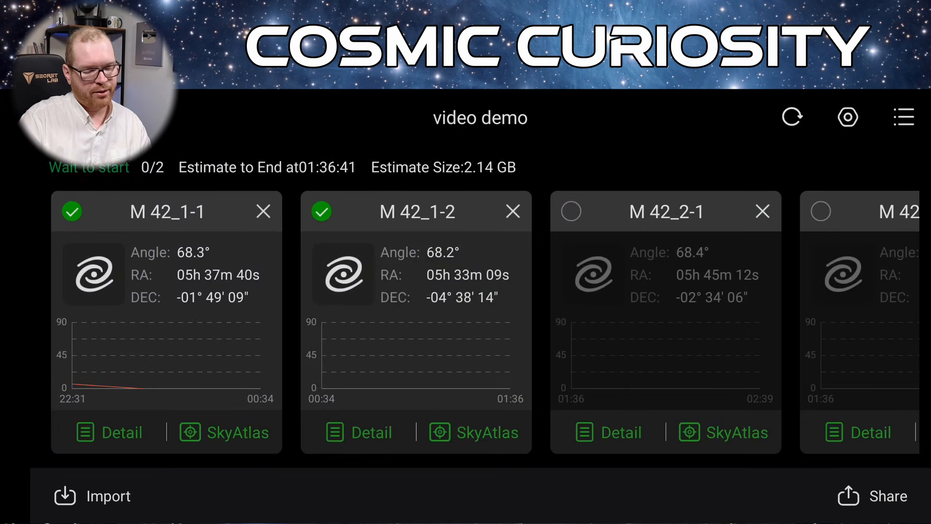
pyautogui.click(322, 211)
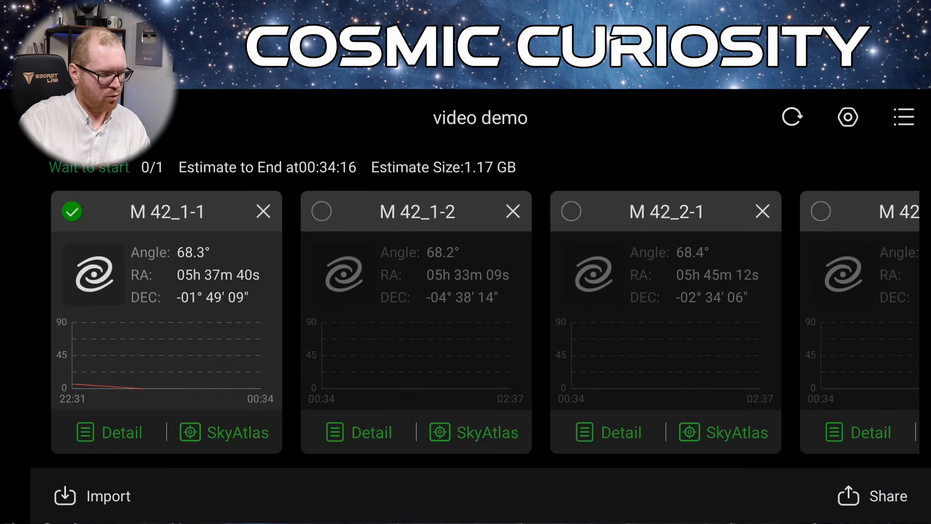
pyautogui.click(321, 212)
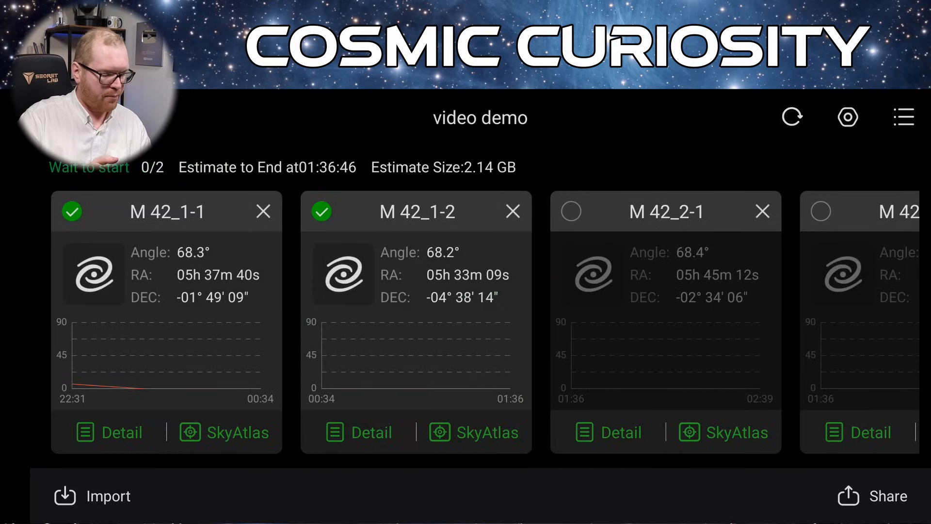
pyautogui.click(110, 431)
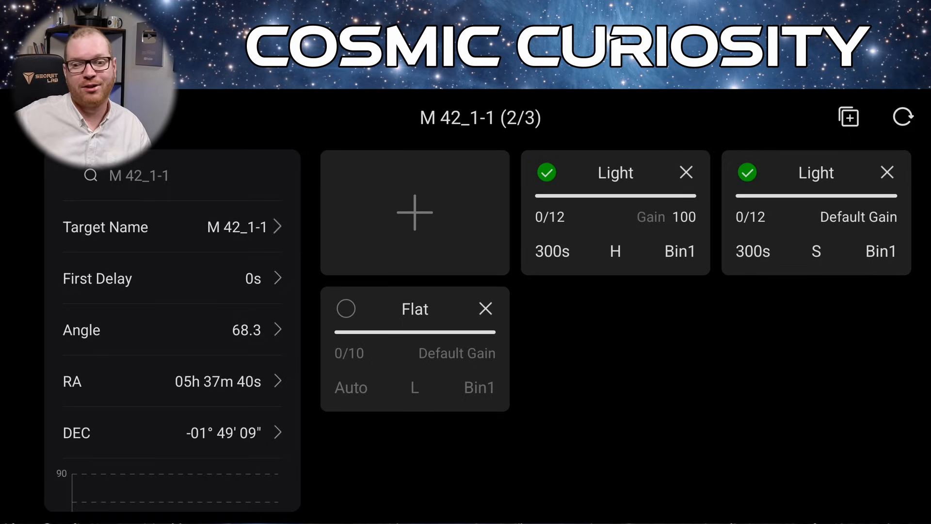
# - Make M 42_1-1's flat sequence 12×300s O lights and copy the schedule to all five targets
pyautogui.click(345, 309)
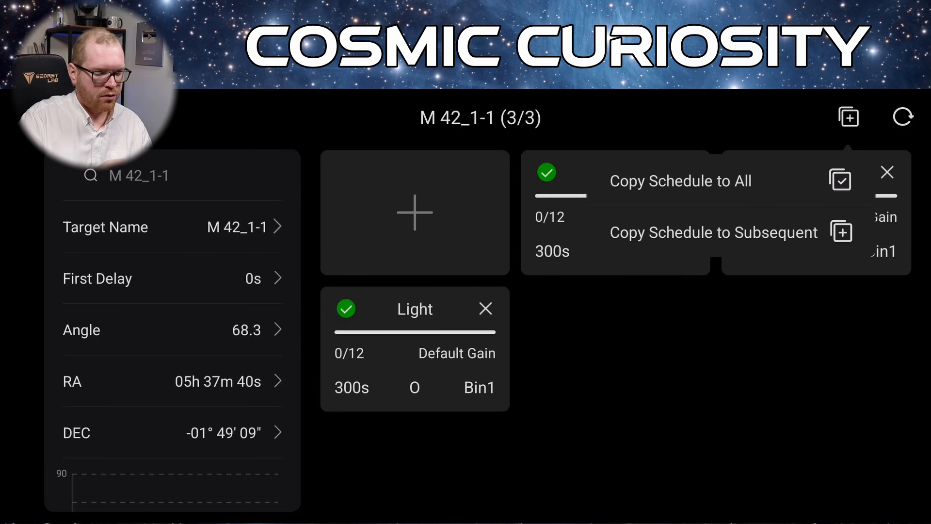
pyautogui.click(680, 180)
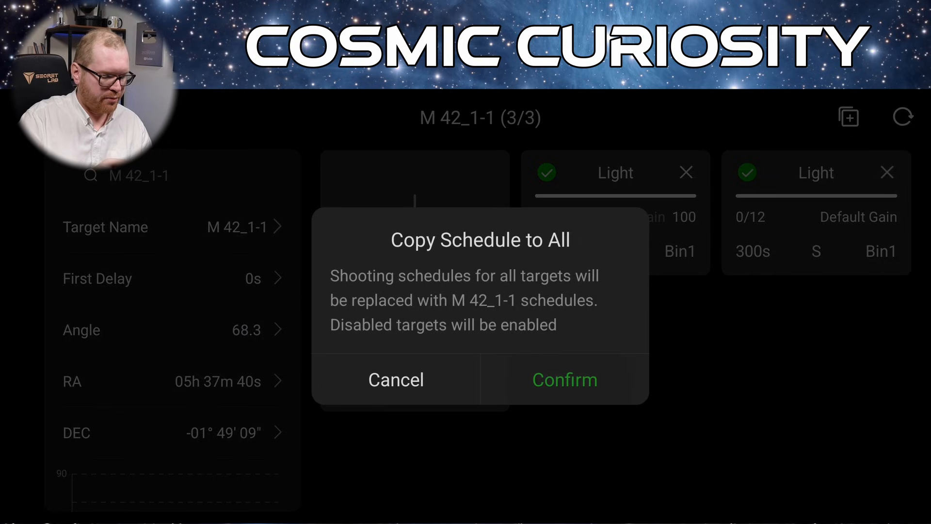
pyautogui.click(563, 379)
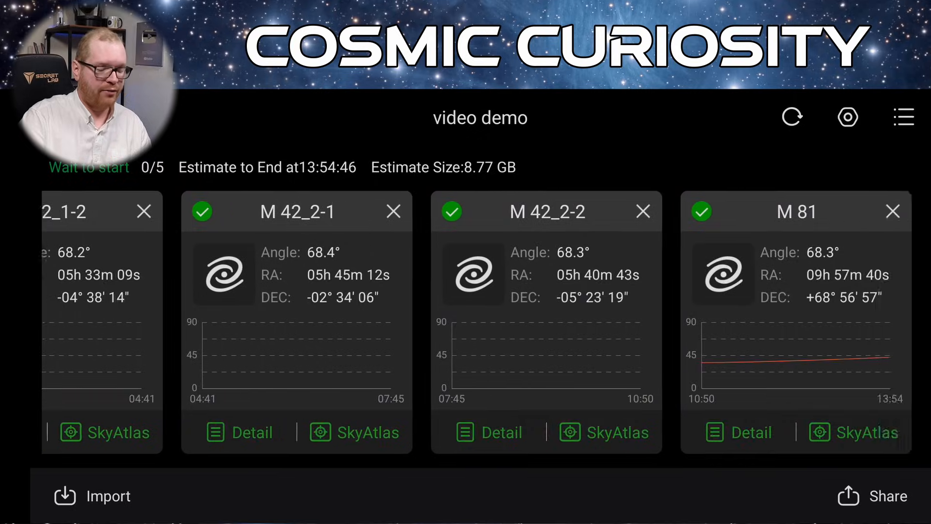
pyautogui.hscroll(-3)
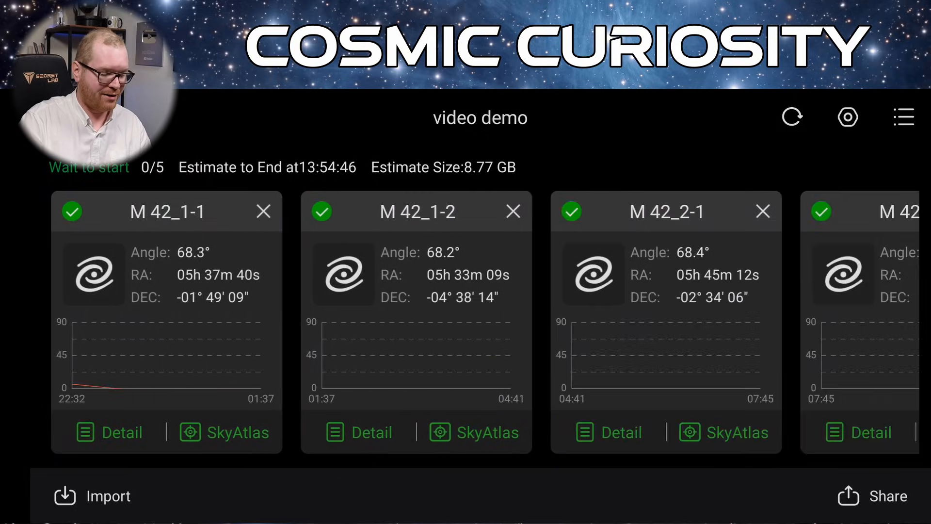
pyautogui.click(122, 431)
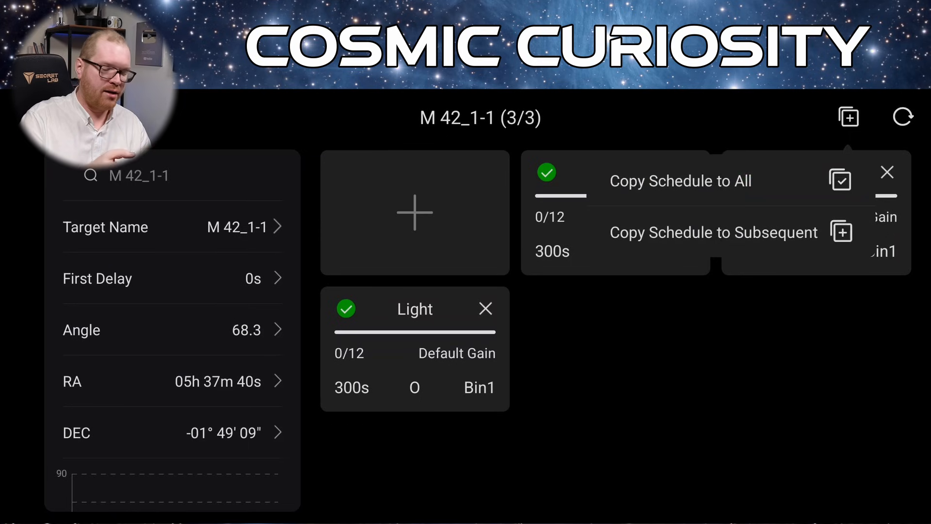
# - Copy M 42_1-1's schedule onto the subsequent target, M 42_1-2, replacing its schedule
pyautogui.click(713, 232)
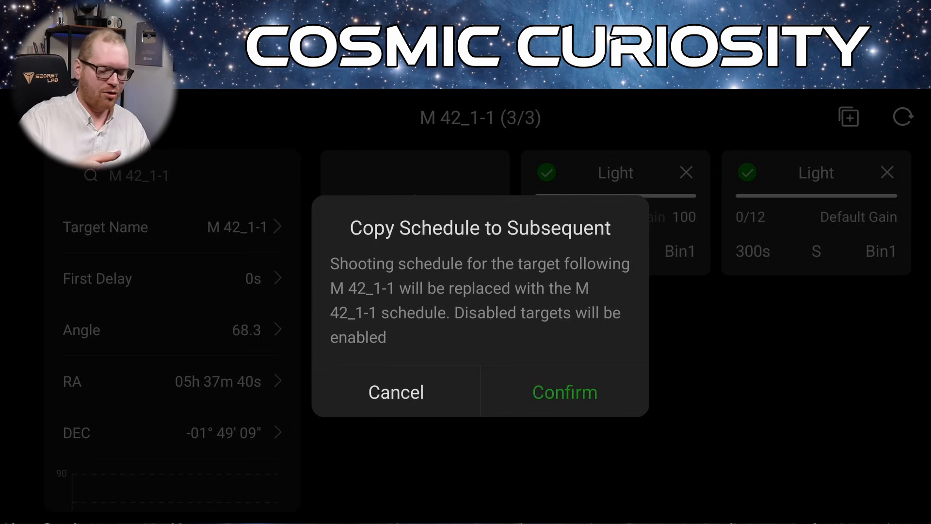
pyautogui.click(564, 392)
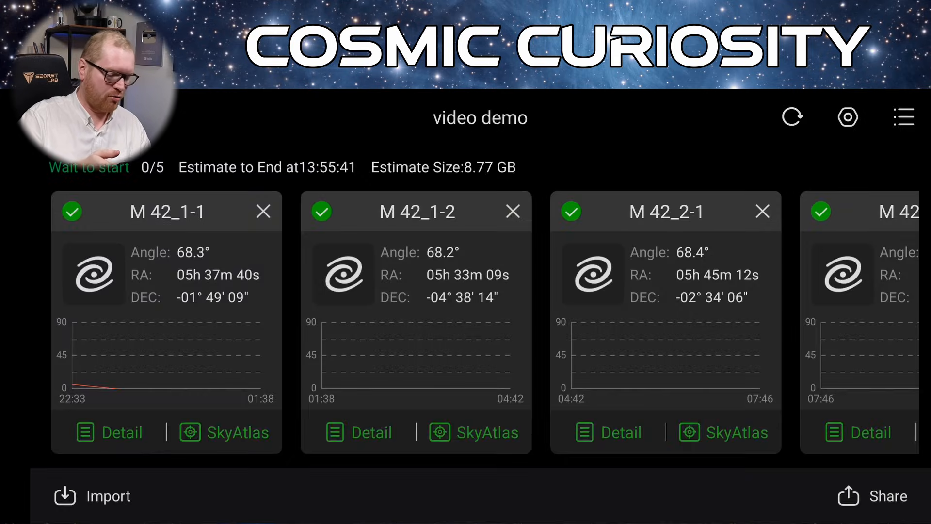
pyautogui.click(122, 432)
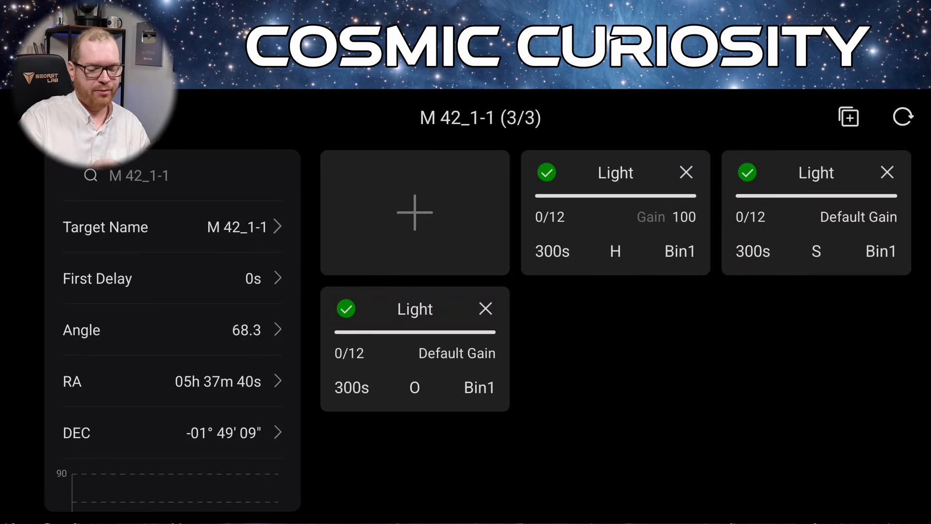
# - Reset progress for all M 42_1-1 sequences via the Reset the Schedule dialog
pyautogui.click(902, 116)
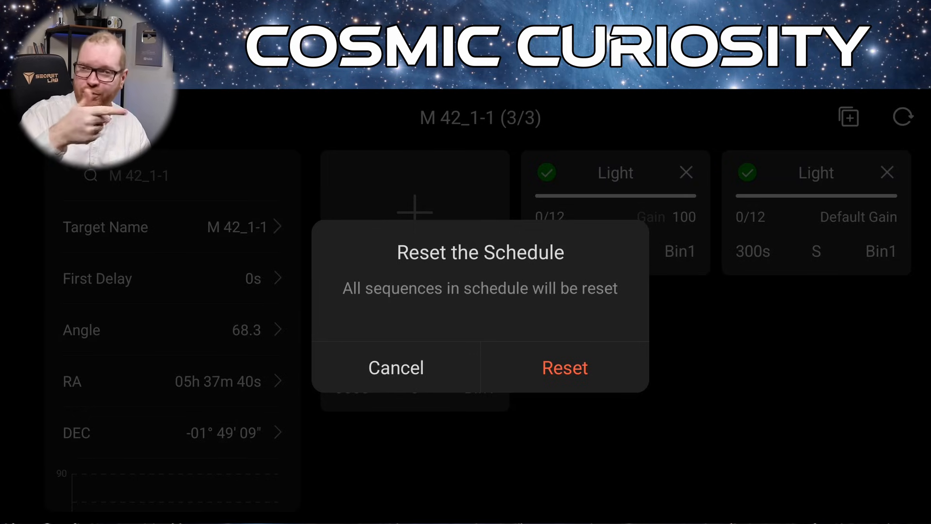
pyautogui.click(563, 367)
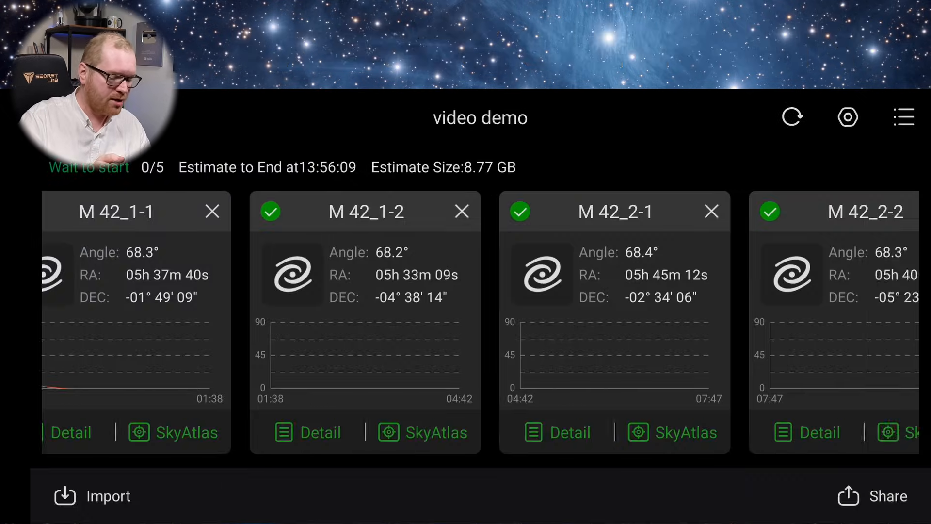